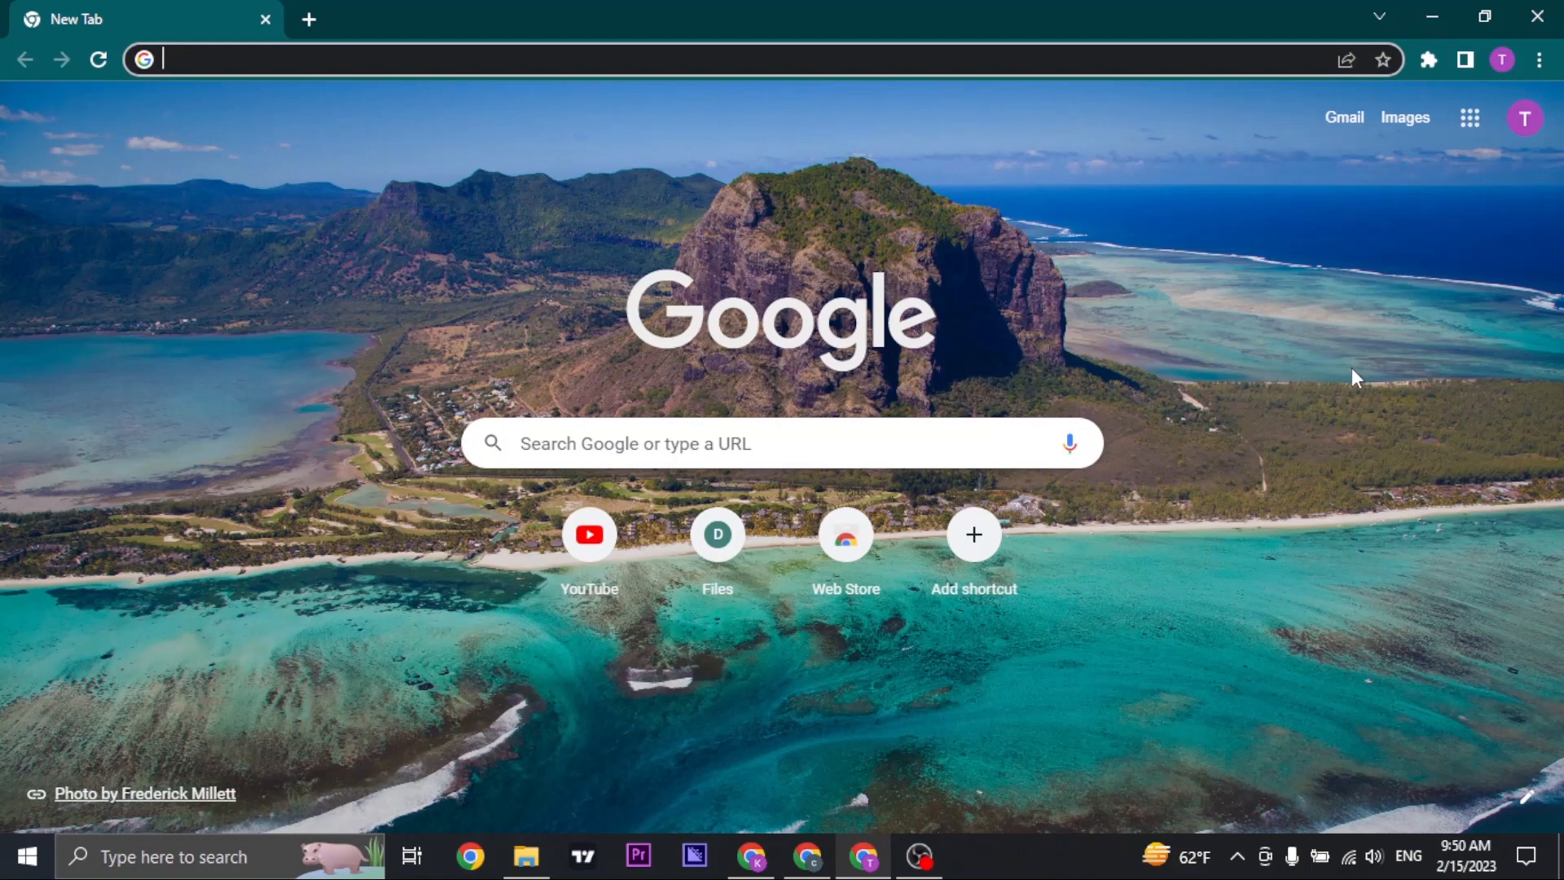
mouse_move(1219, 375)
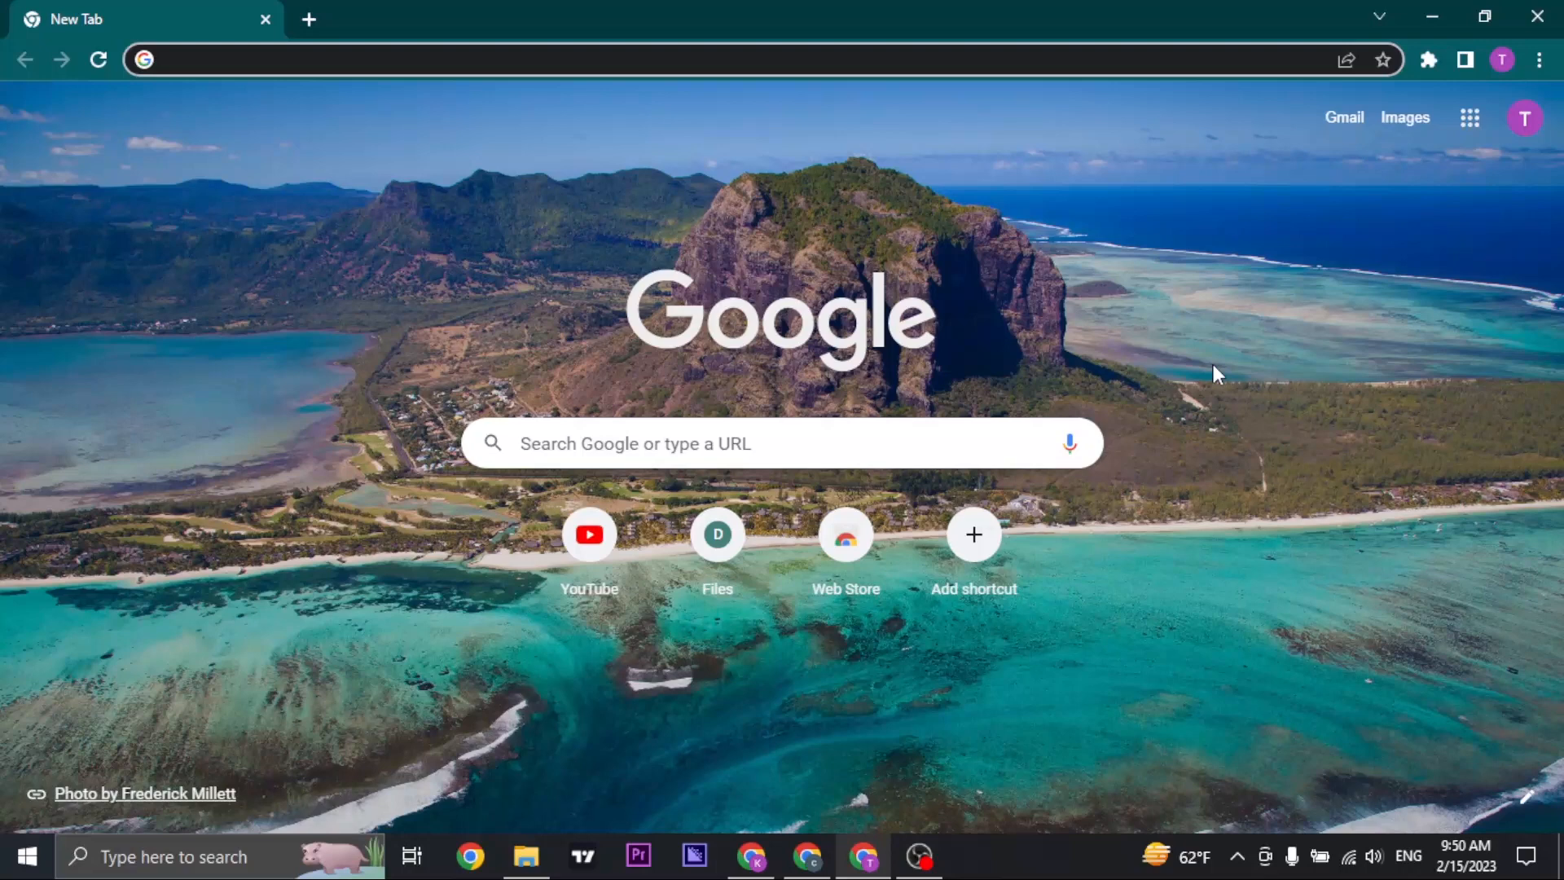
Search Google for 'twitch studio download' from the address bar.
type("t")
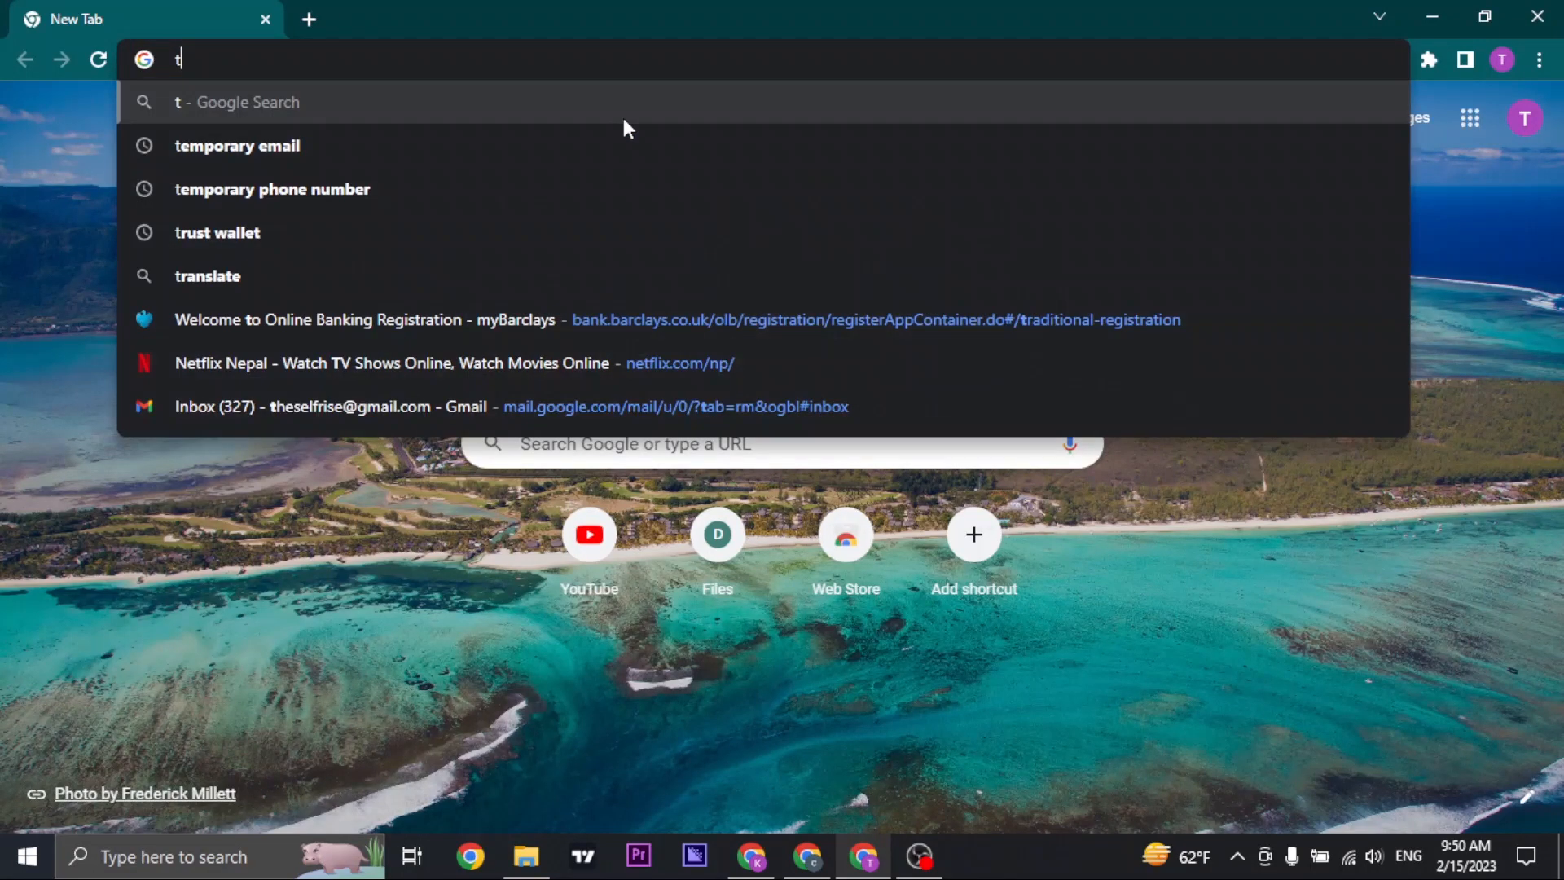
type("witch st")
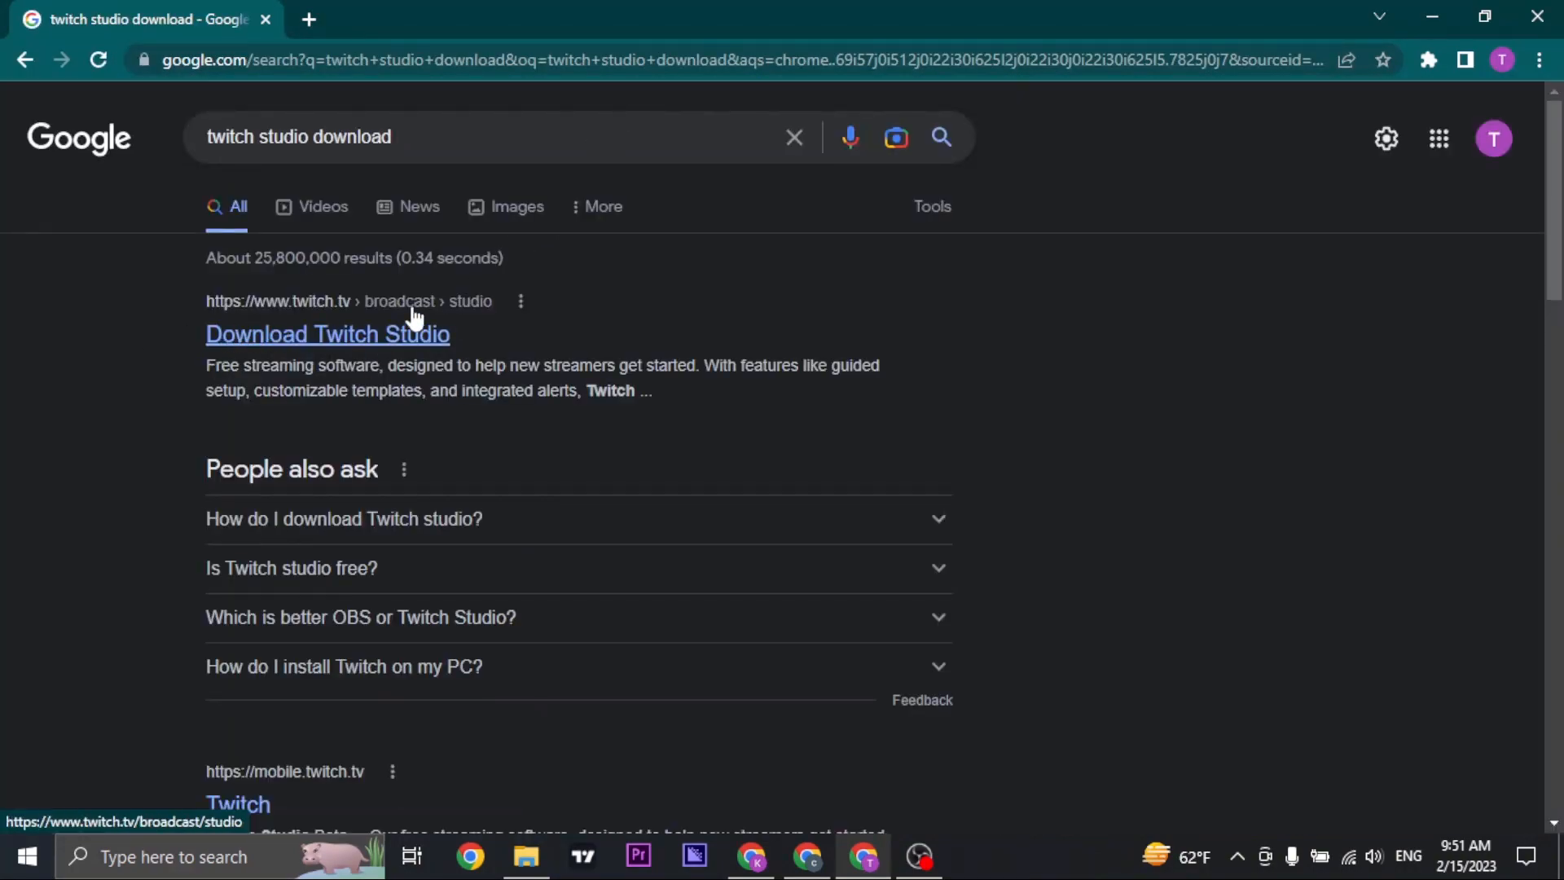
Open the 'Download Twitch Studio' twitch.tv result from the search results.
left_click(328, 334)
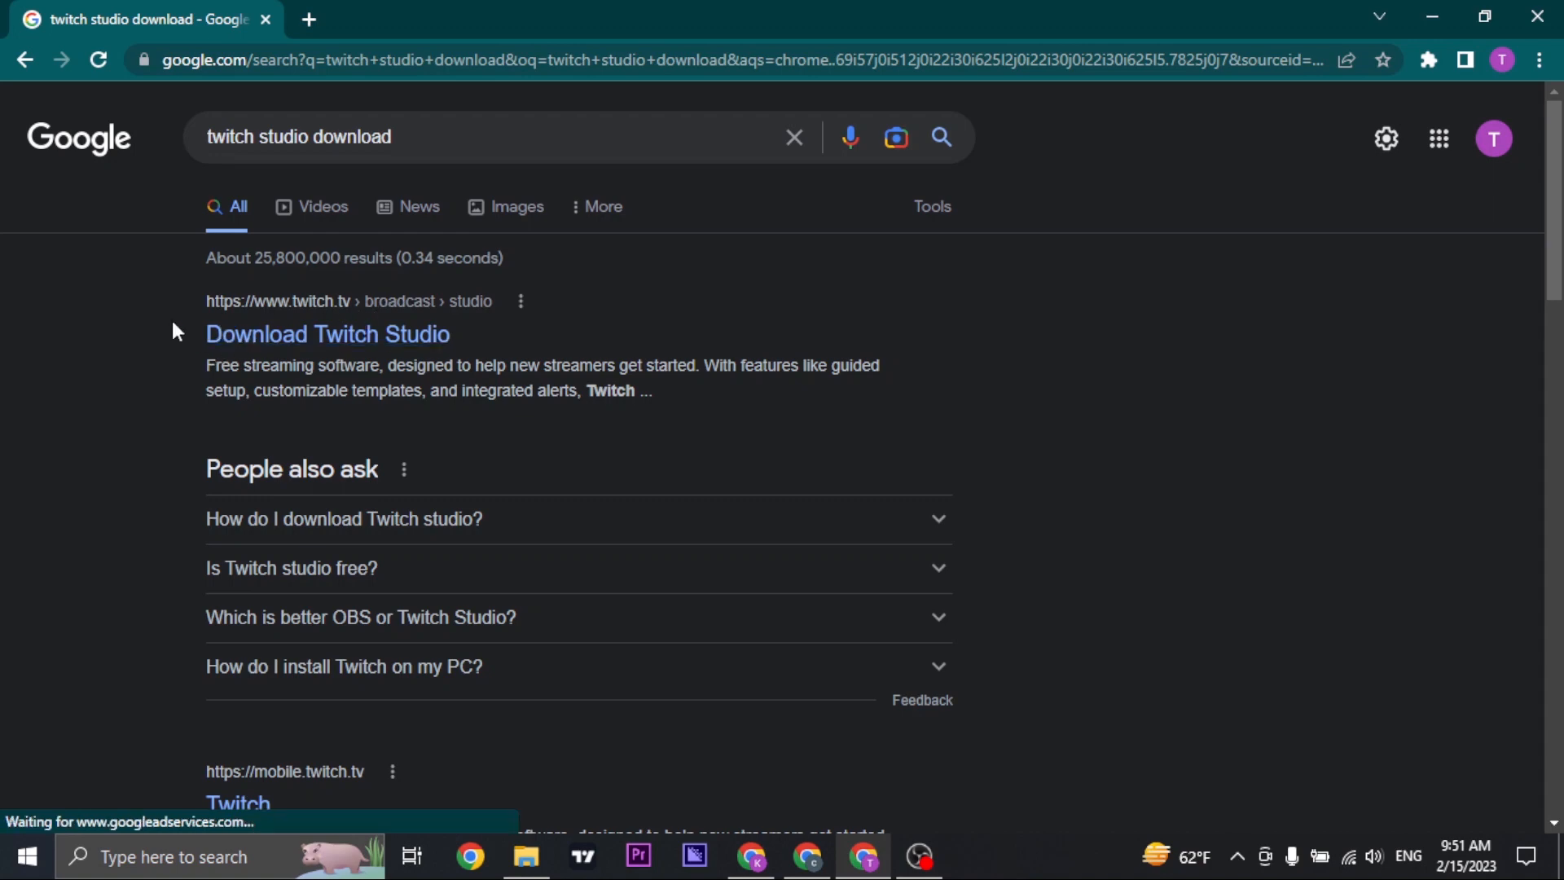
left_click(327, 335)
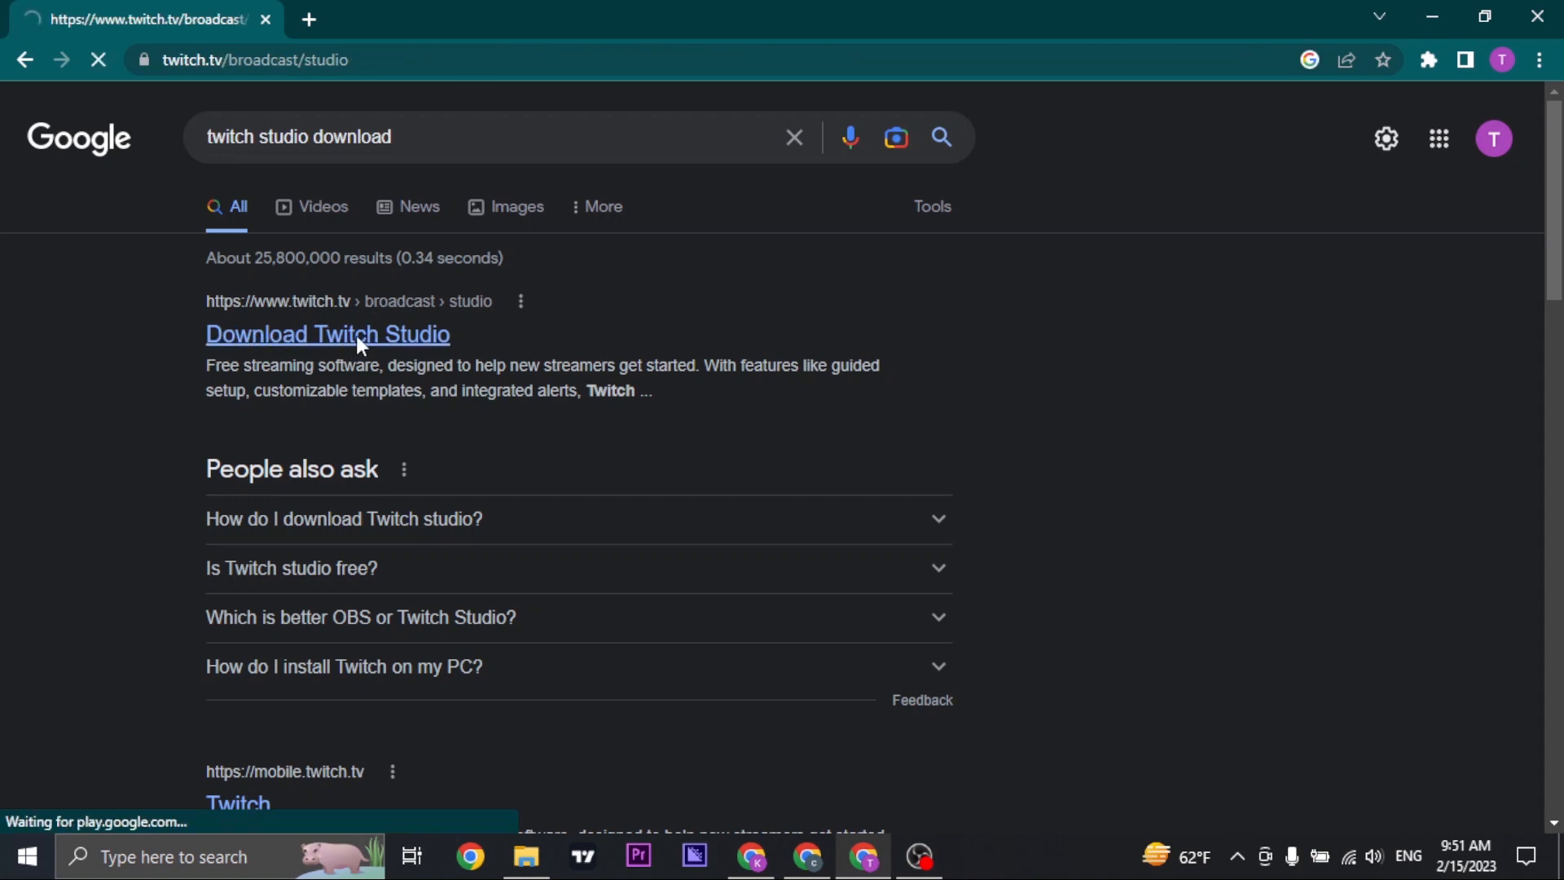
left_click(327, 334)
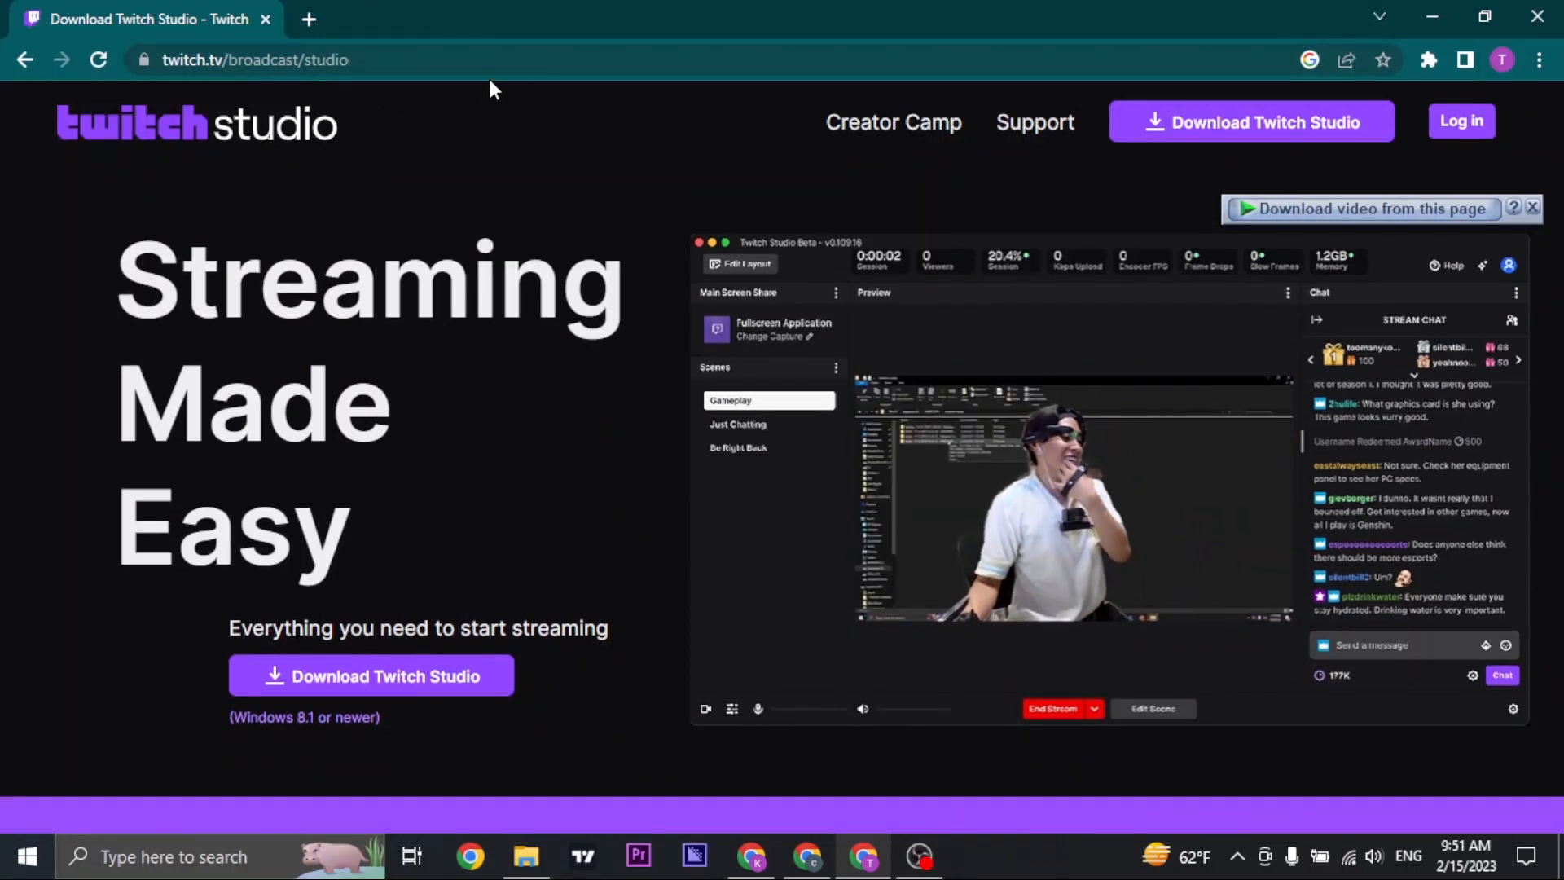
Download the TwitchStudioSetup installer from the twitch.tv/broadcast/studio page.
scroll("down", 3)
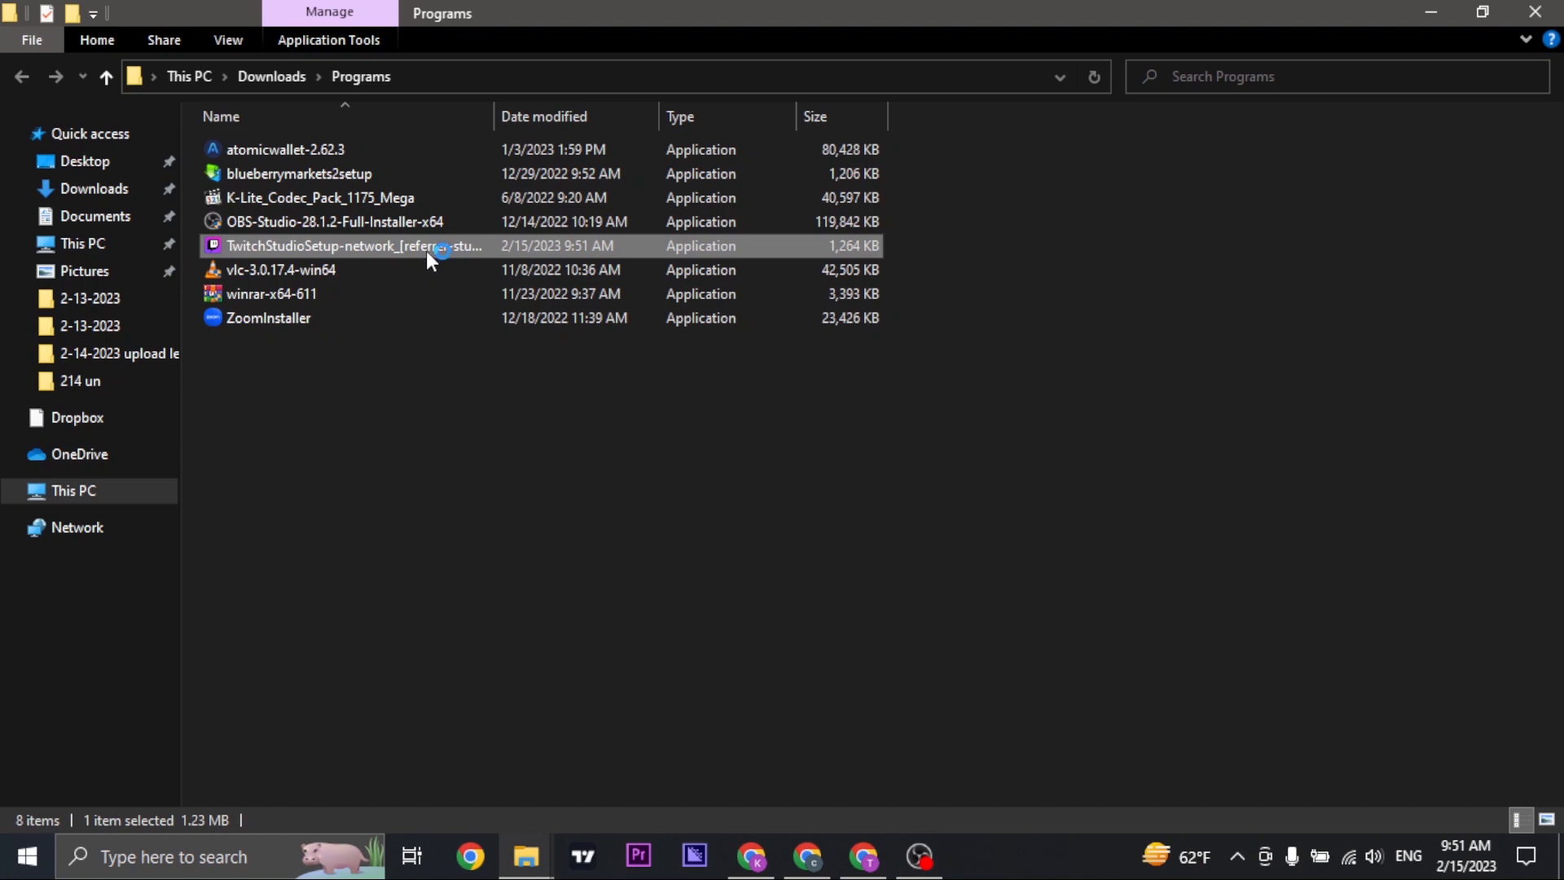
Launch TwitchStudioSetup from the Downloads › Programs folder.
double_click(354, 246)
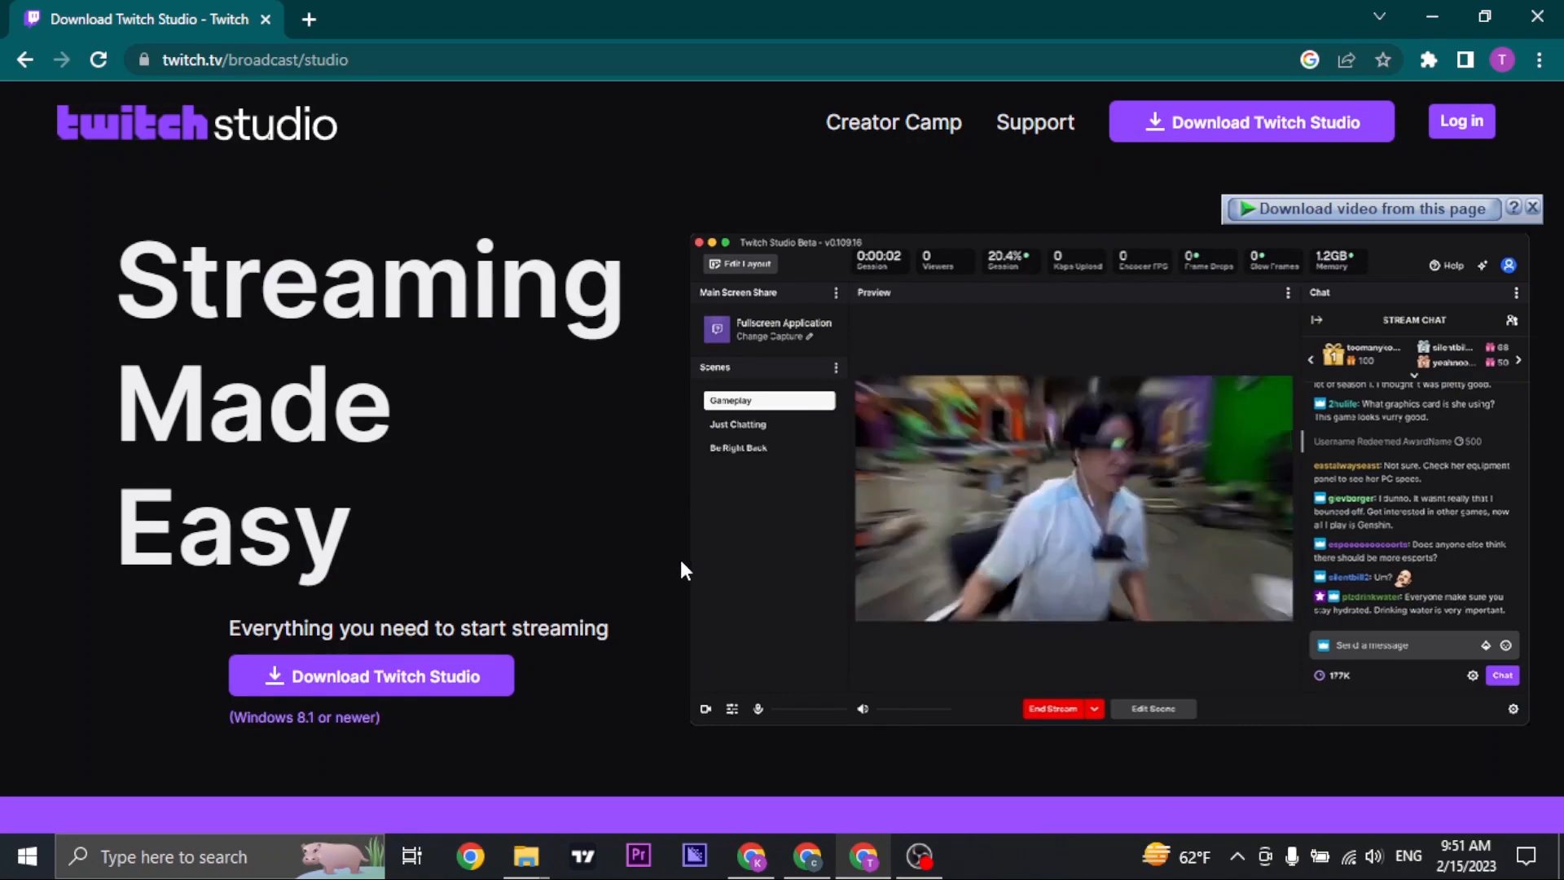
scroll("down", 3)
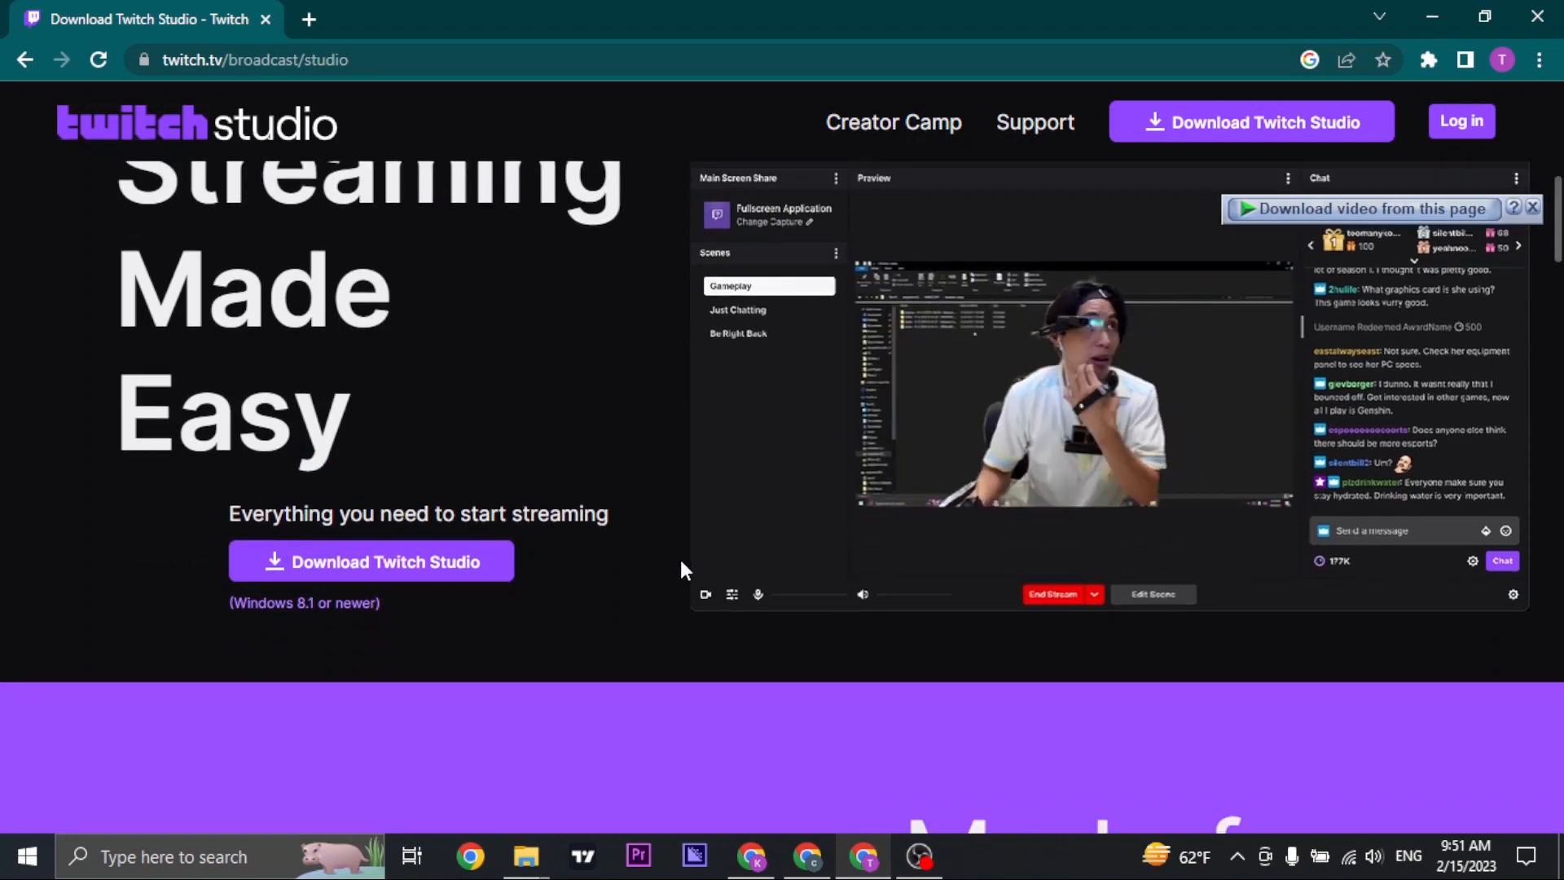
scroll("down", 3)
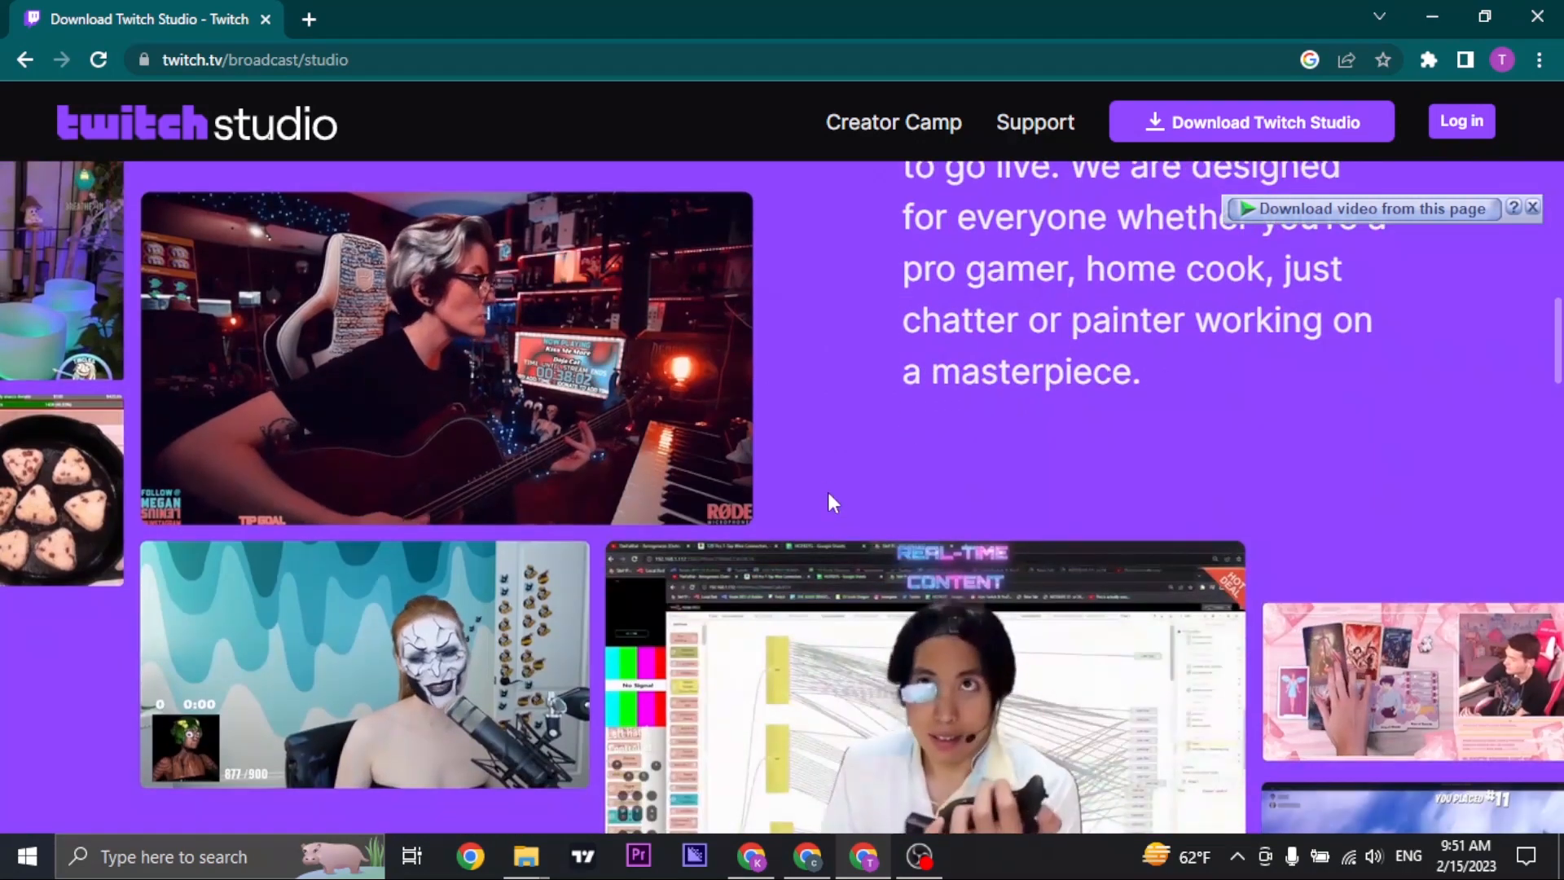
scroll("down", 3)
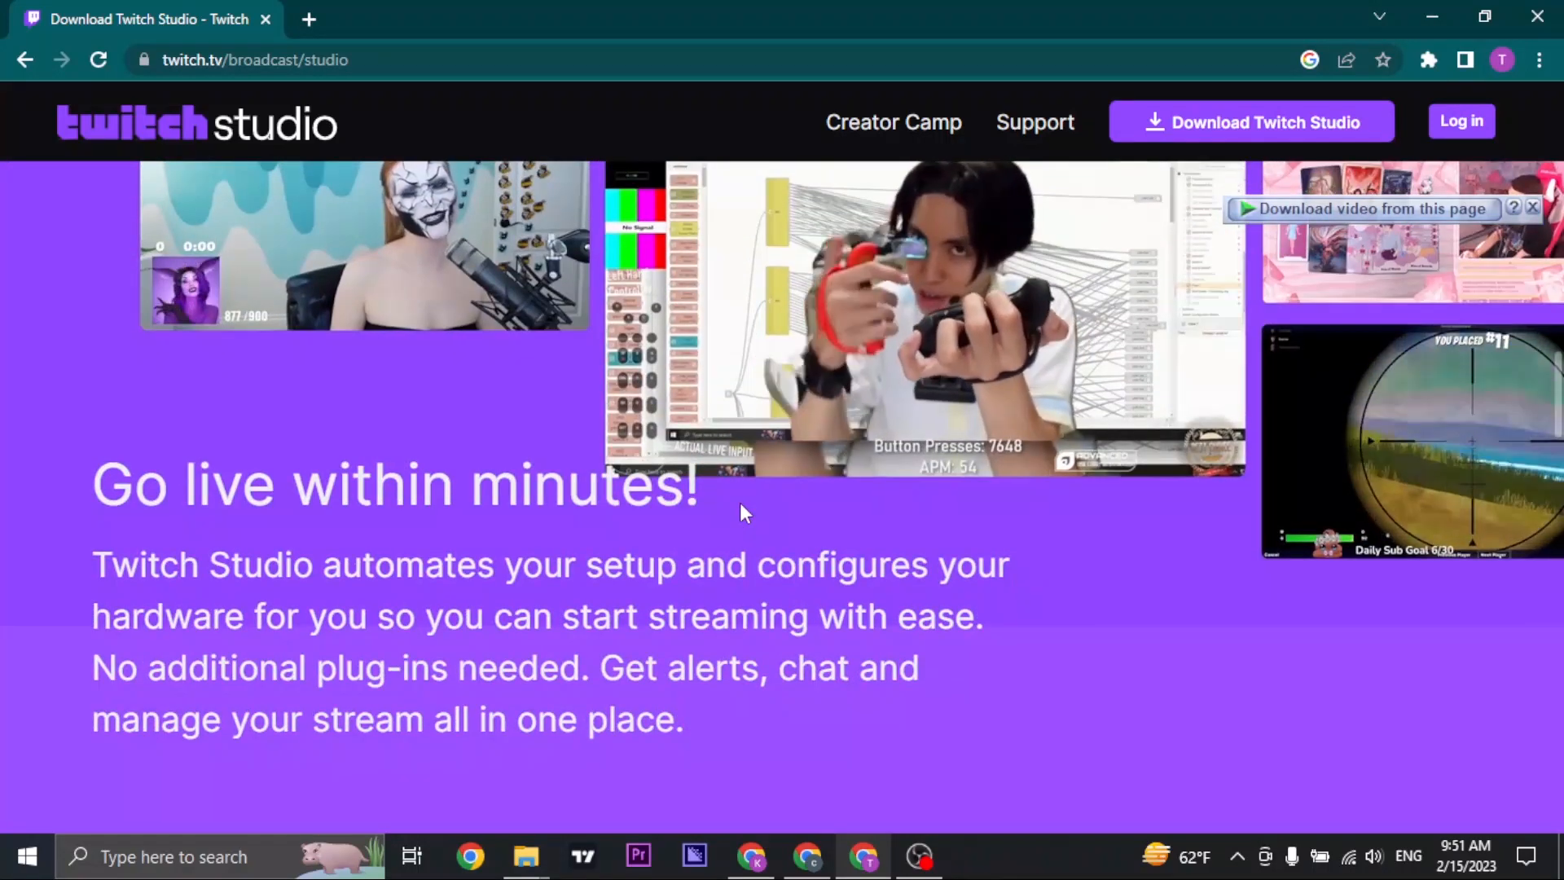
scroll("down", 3)
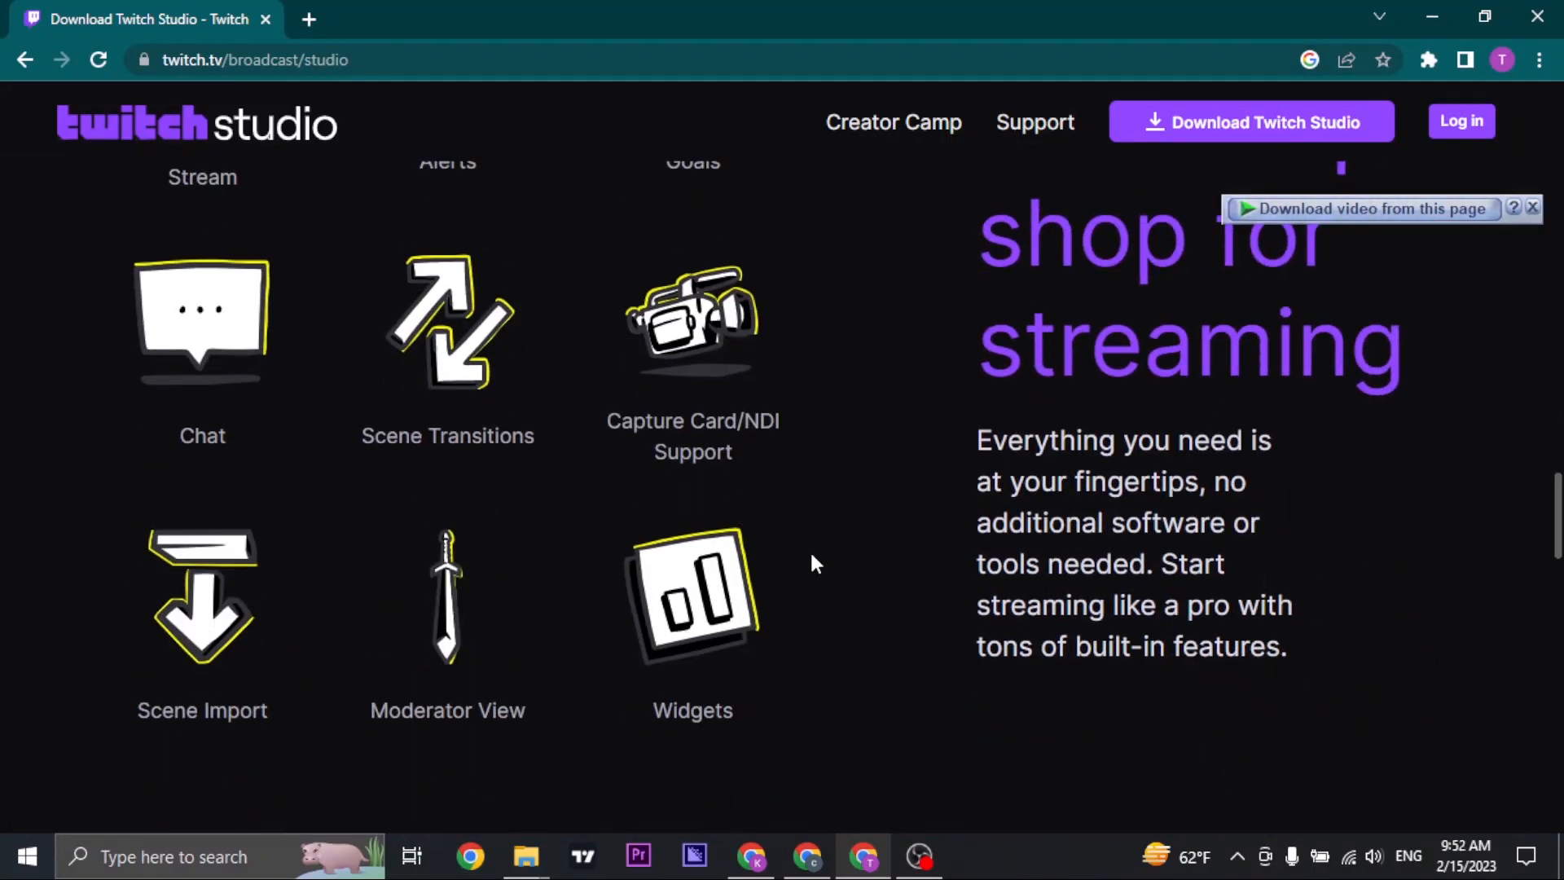